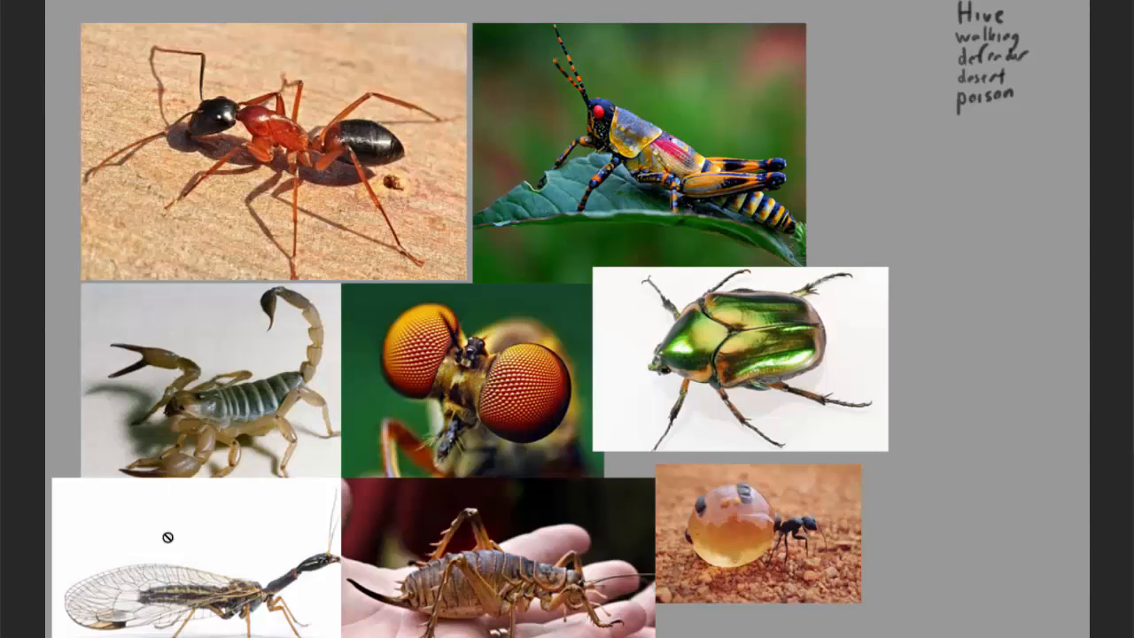
pyautogui.moveTo(758, 379)
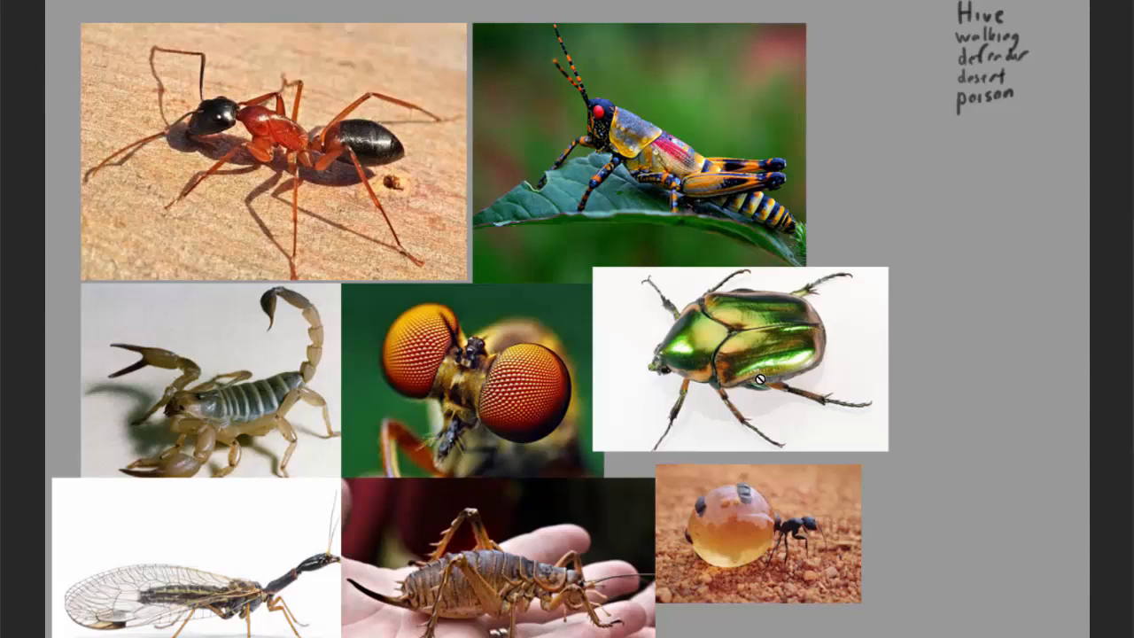
pyautogui.moveTo(761, 540)
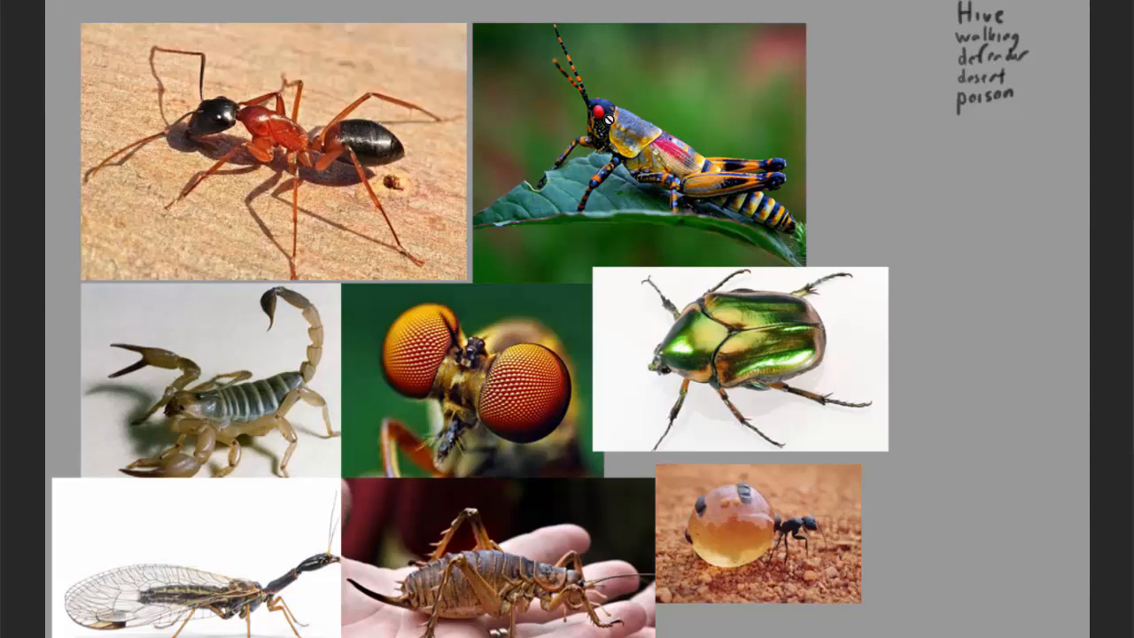
pyautogui.moveTo(321, 92)
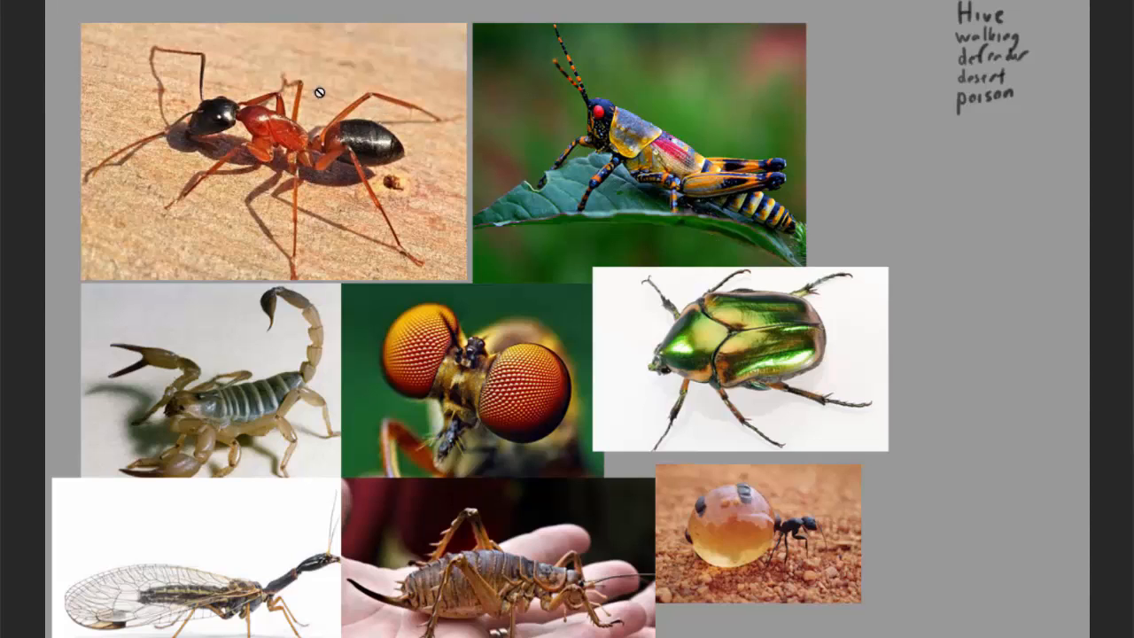
pyautogui.moveTo(219, 411)
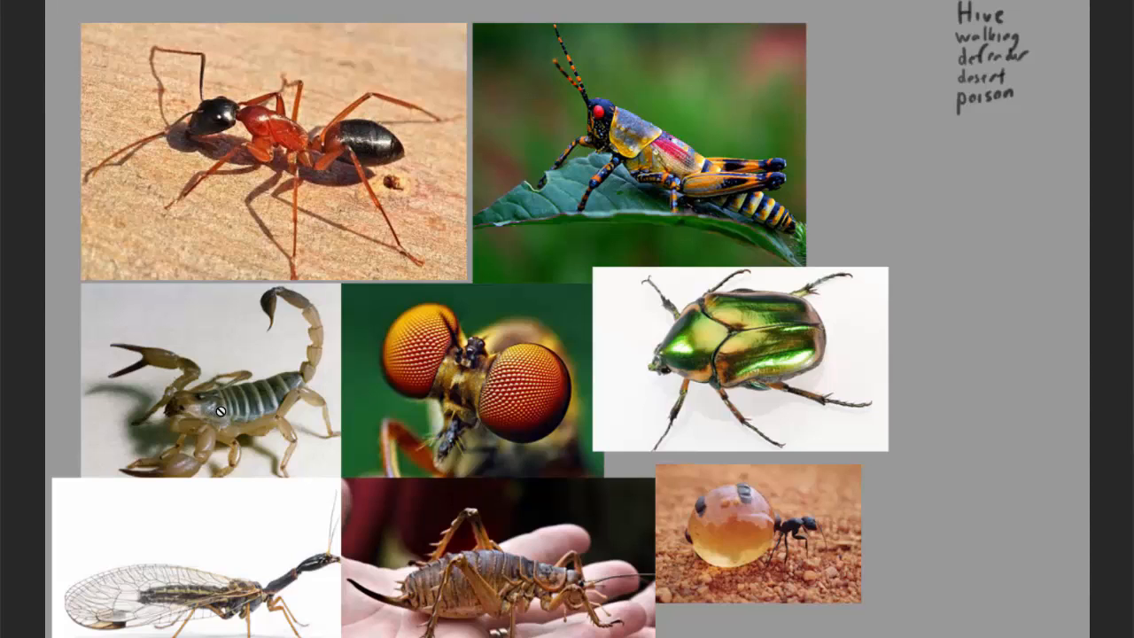
pyautogui.moveTo(262, 619)
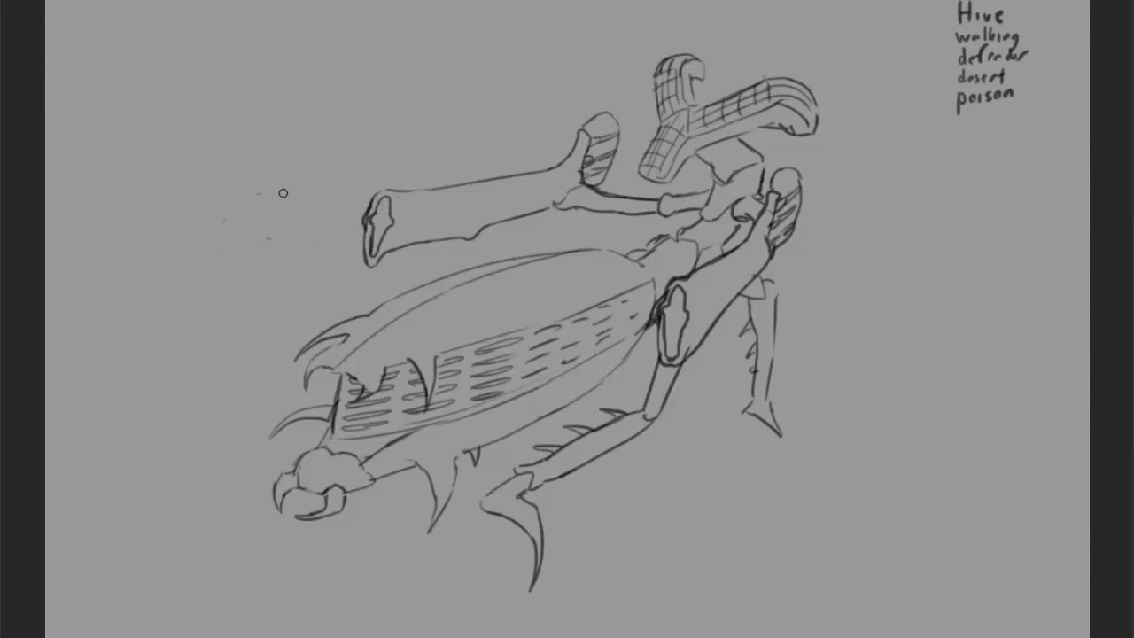
pyautogui.moveTo(151, 408)
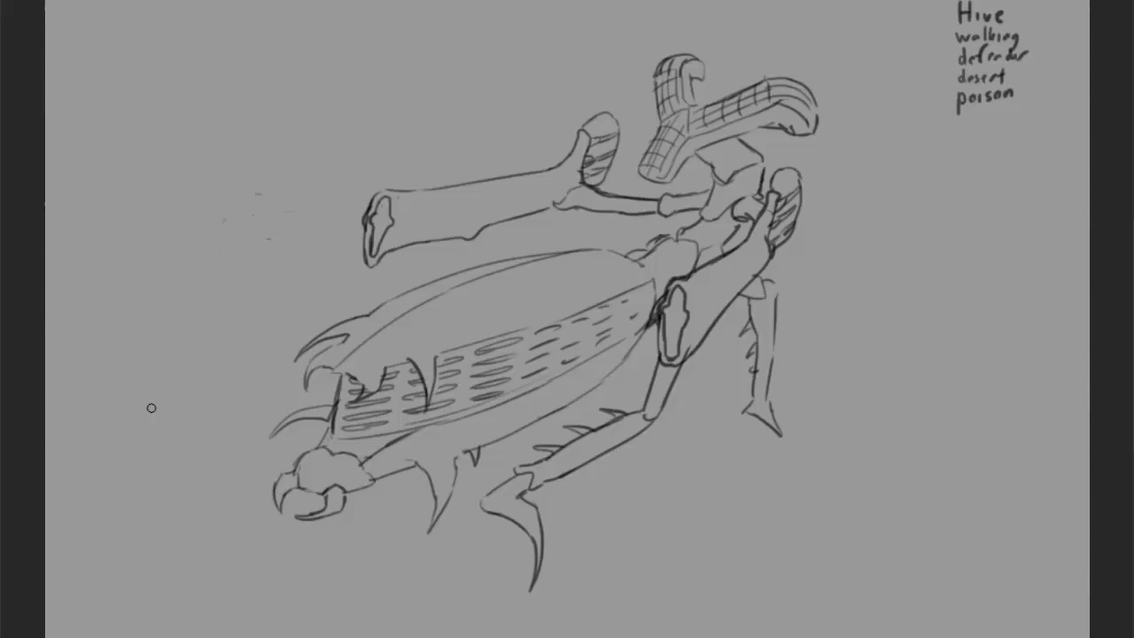
pyautogui.moveTo(576, 56)
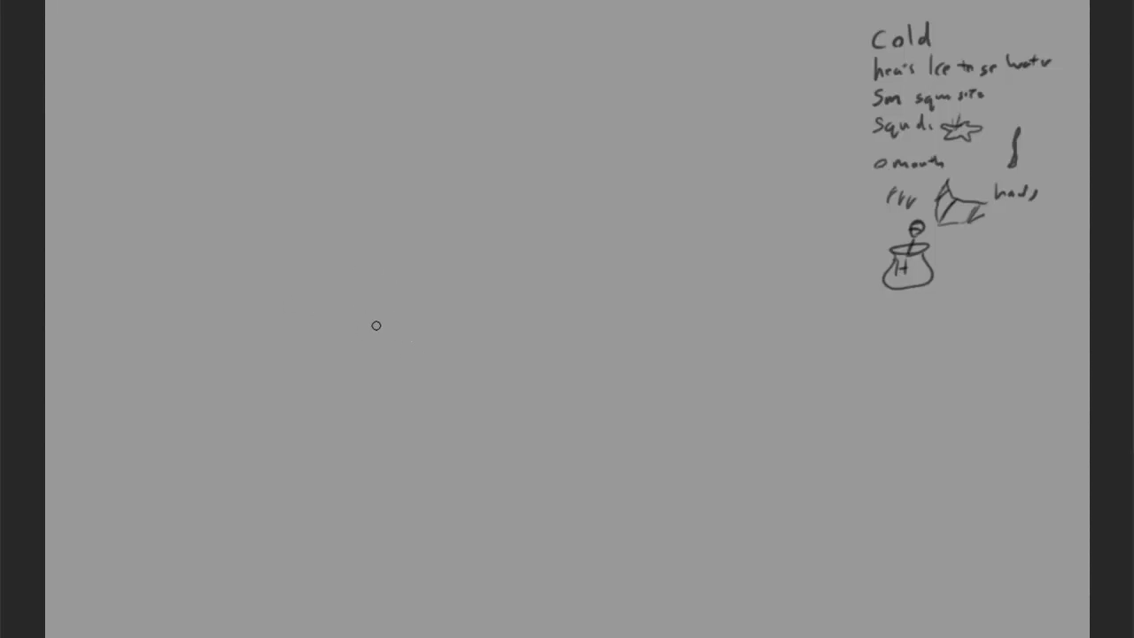
# - Rough out the creature's body, spiky crest and tail fin, then stroke fur texture along its back
pyautogui.moveTo(376, 326); pyautogui.dragTo(505, 414)
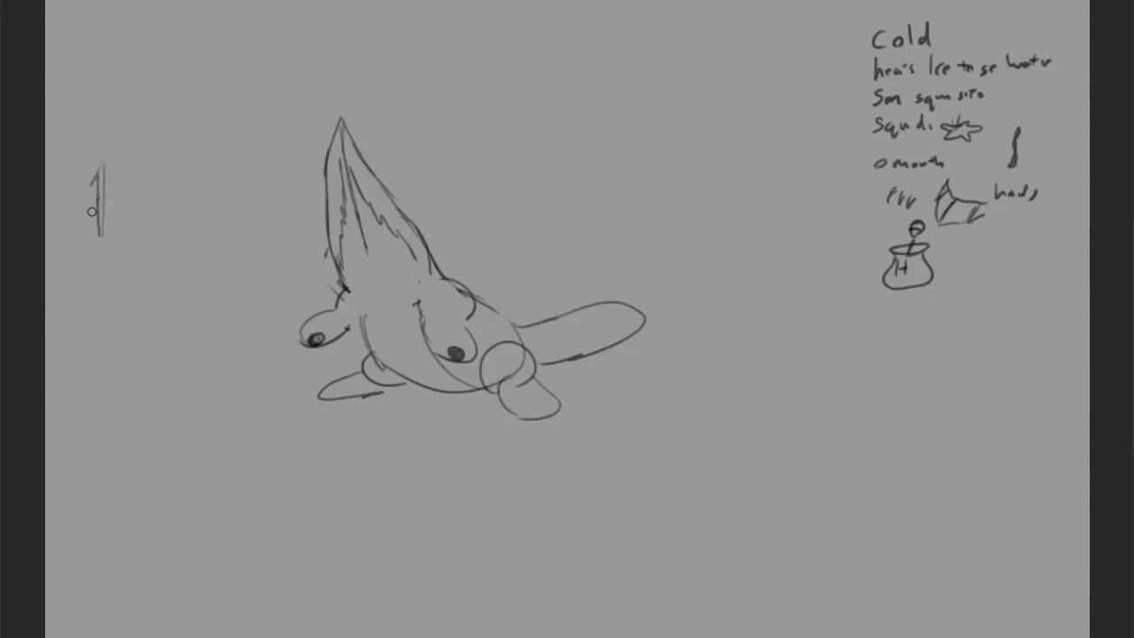
pyautogui.moveTo(85, 186); pyautogui.dragTo(89, 239)
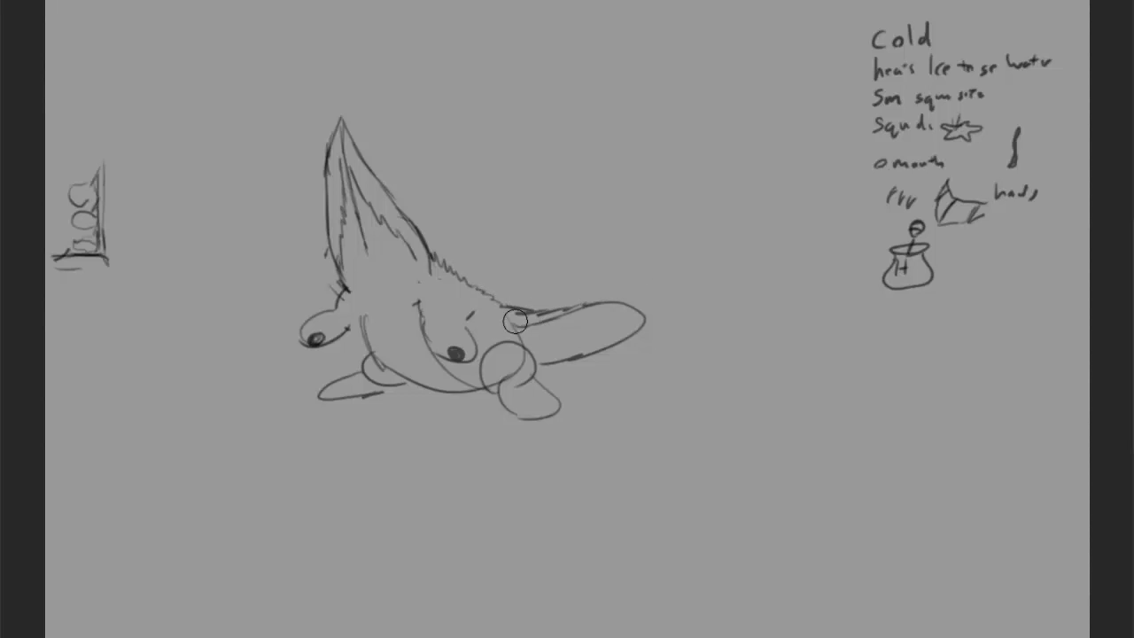
# - Extend the tail into a long spiky curve, remove the rounded limbs and redraw a pointed open-jawed head
pyautogui.moveTo(518, 319); pyautogui.dragTo(566, 404)
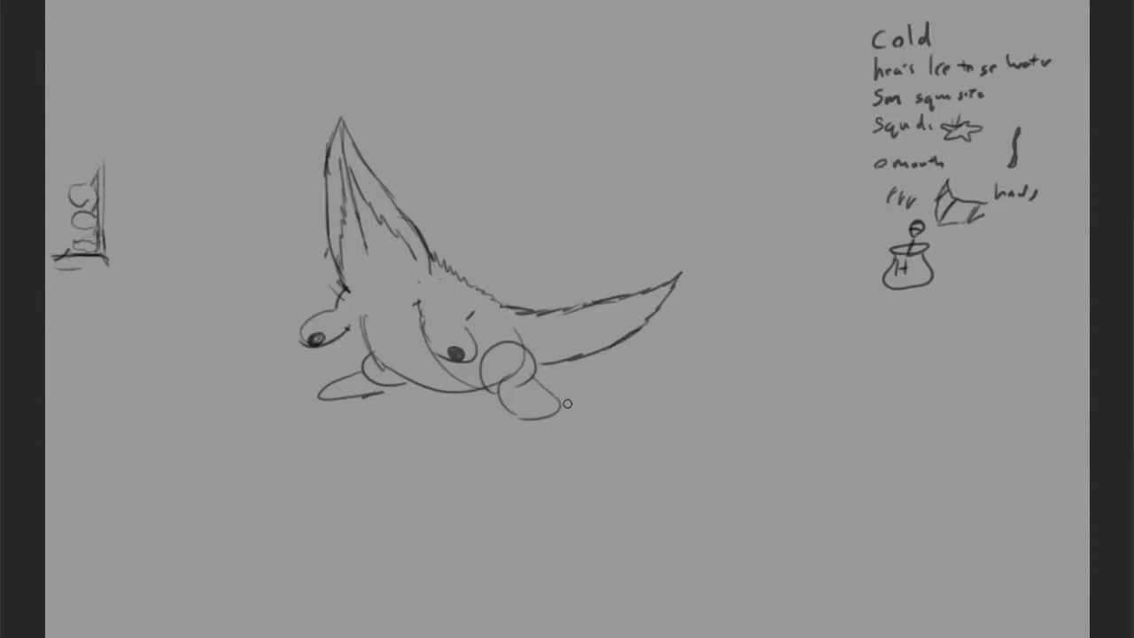
pyautogui.moveTo(567, 403); pyautogui.dragTo(506, 390)
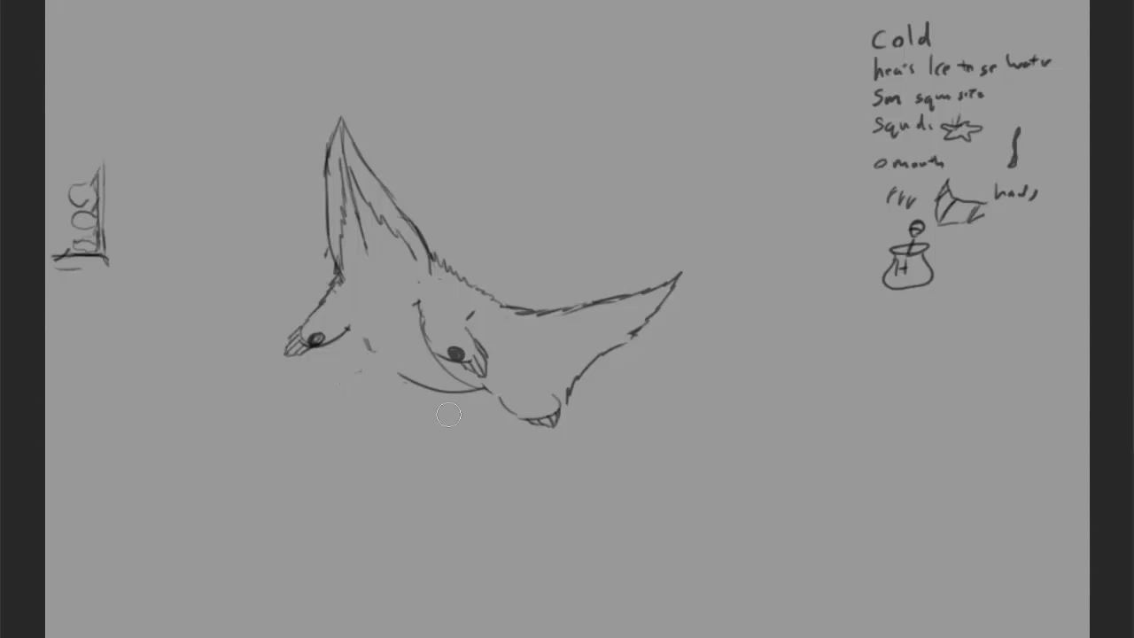
pyautogui.moveTo(447, 414); pyautogui.dragTo(319, 411)
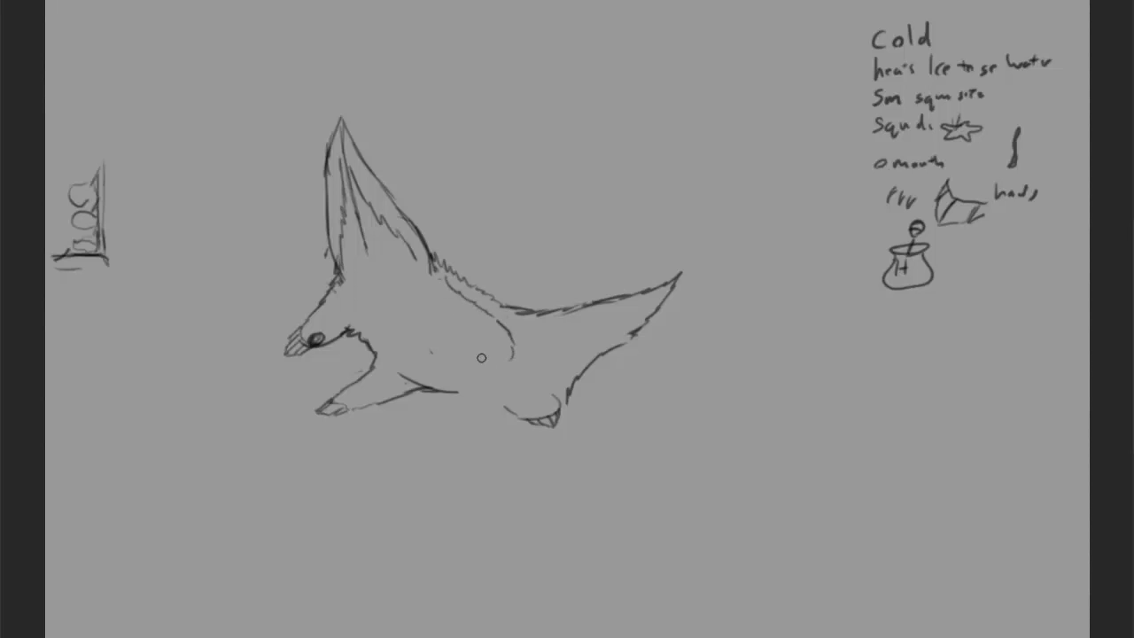
# - Add a closed eye and small side fin, gill marks on the crest, and fur shading along the belly
pyautogui.moveTo(482, 358); pyautogui.dragTo(496, 351)
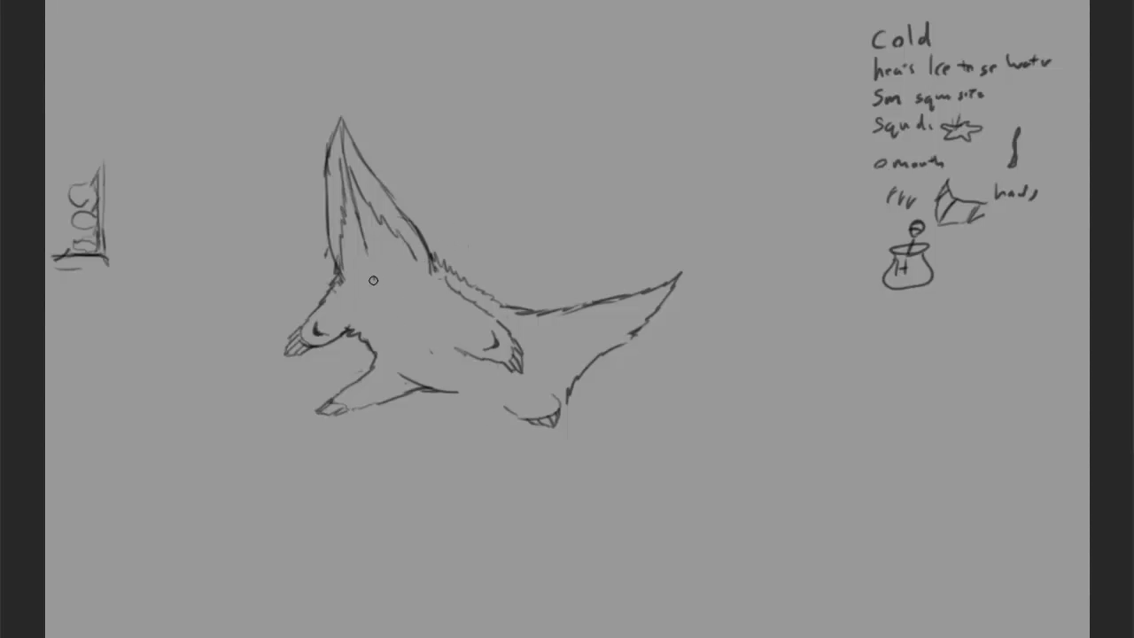
pyautogui.moveTo(372, 280); pyautogui.dragTo(375, 305)
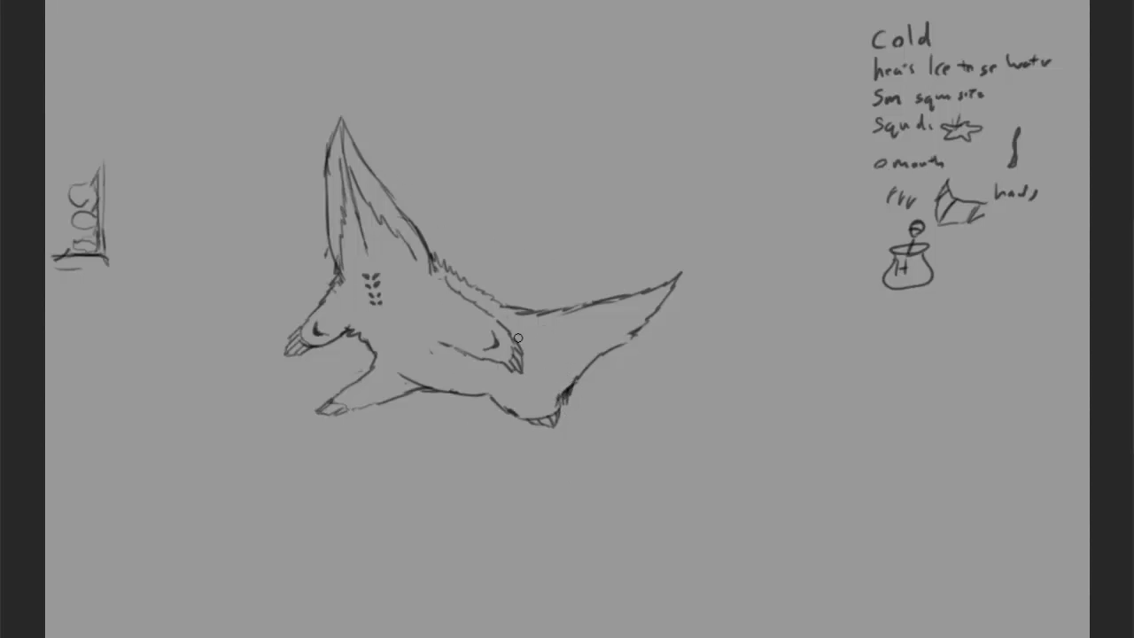
pyautogui.moveTo(521, 336); pyautogui.dragTo(569, 407)
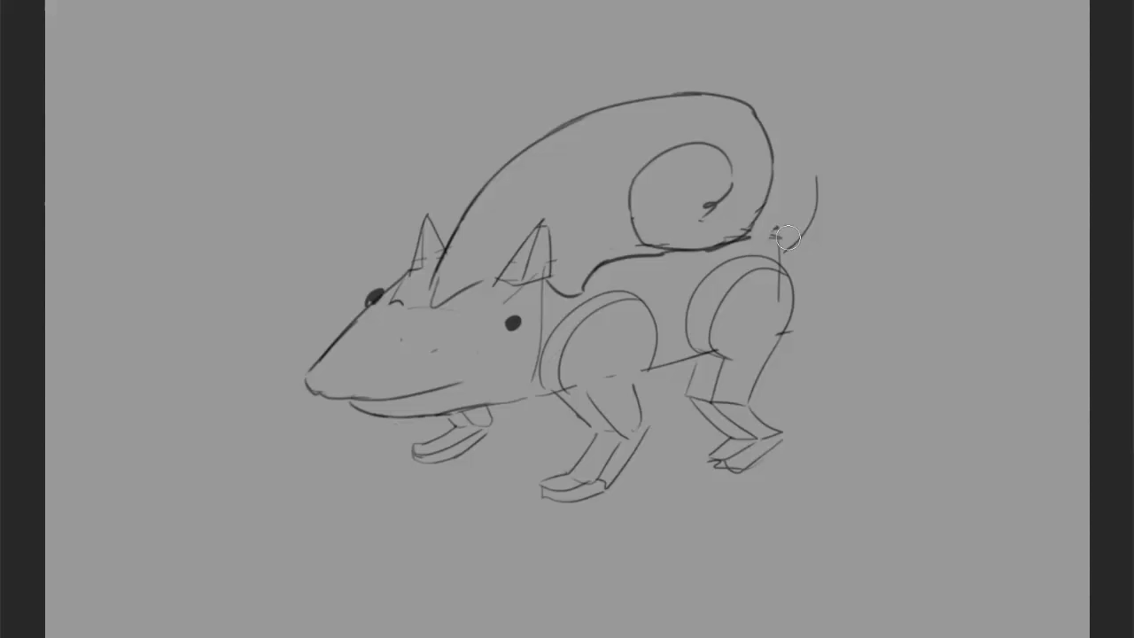
# - Sketch the creature's pointed snout, spiral shell, shark tail and jointed legs with more body lines
pyautogui.moveTo(783, 233); pyautogui.dragTo(758, 397)
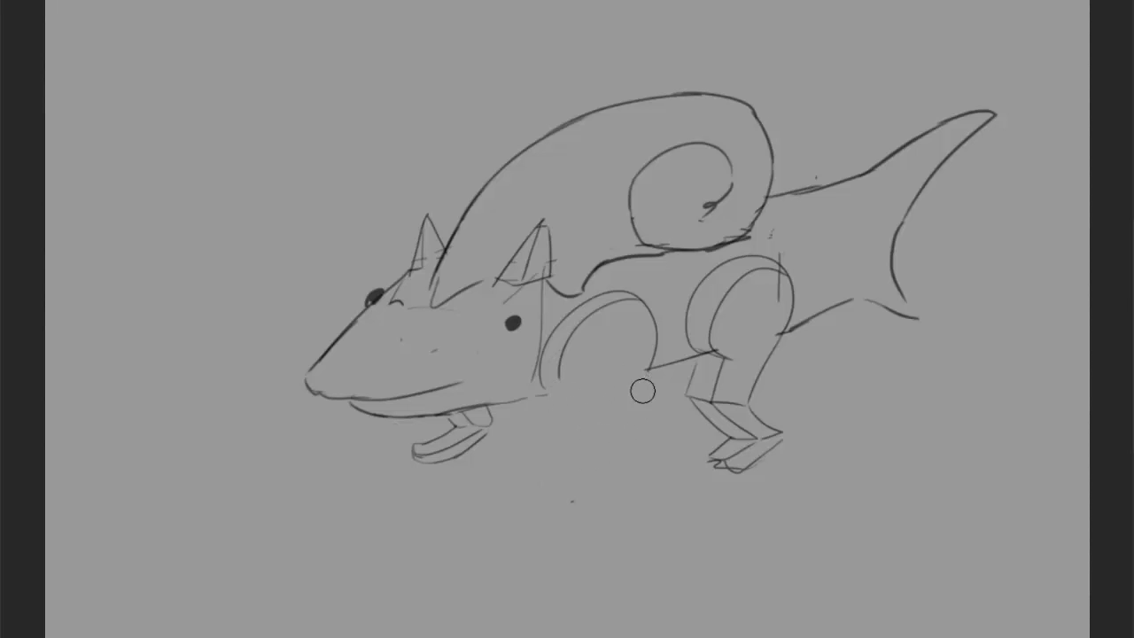
pyautogui.moveTo(641, 389); pyautogui.dragTo(638, 446)
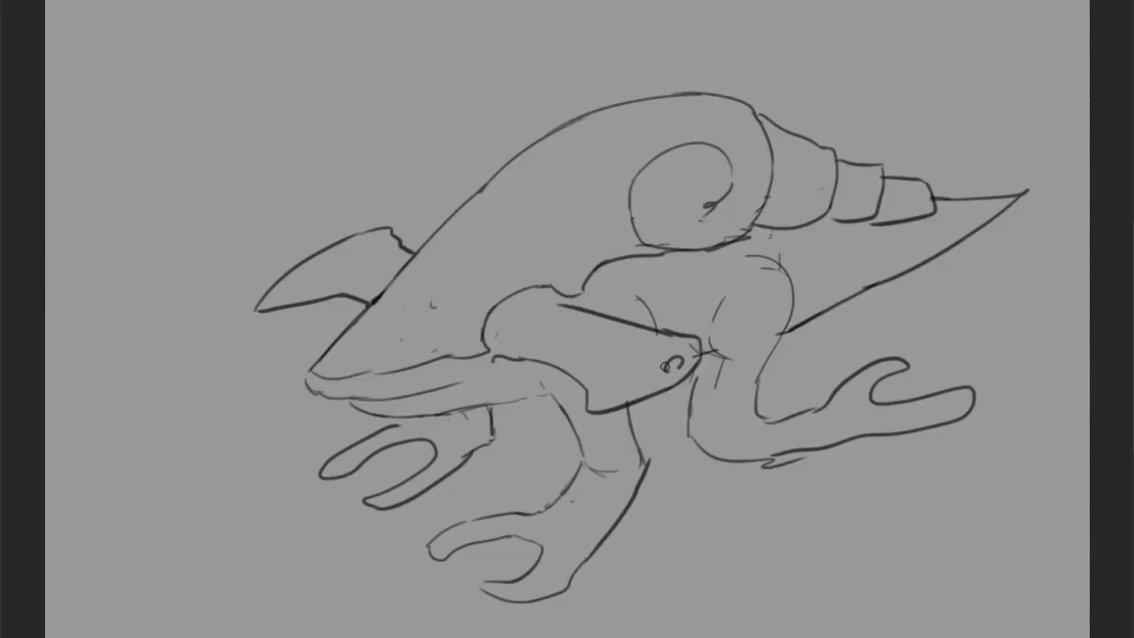
# - Give the head a dark eye and reshape the rear into a smooth rounded underbody
pyautogui.click(666, 365)
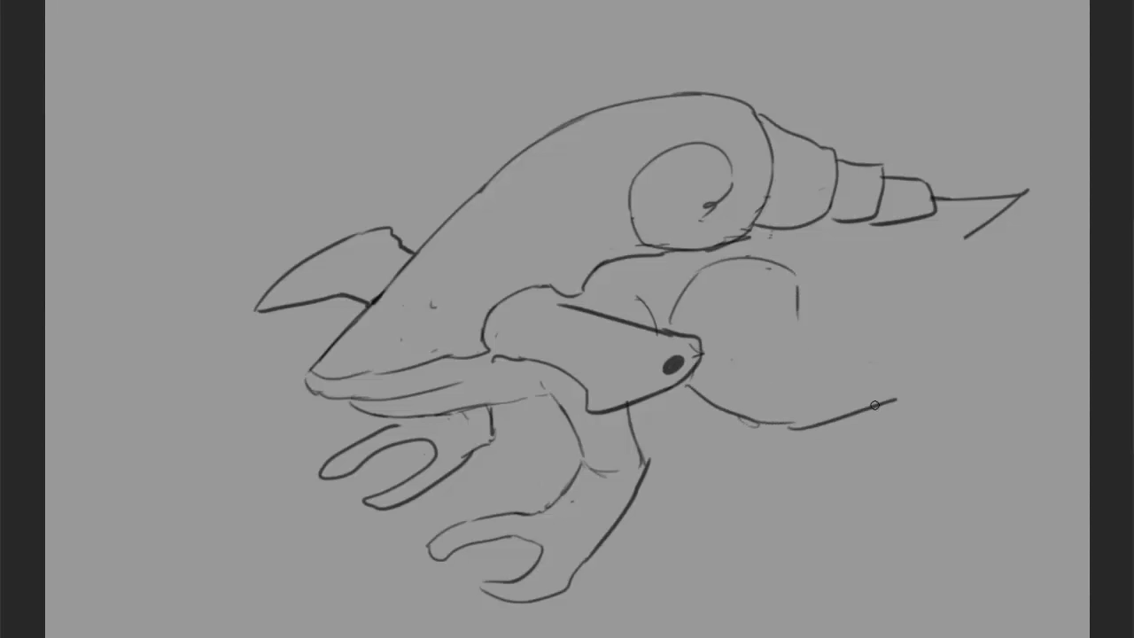
pyautogui.moveTo(877, 404); pyautogui.dragTo(974, 231)
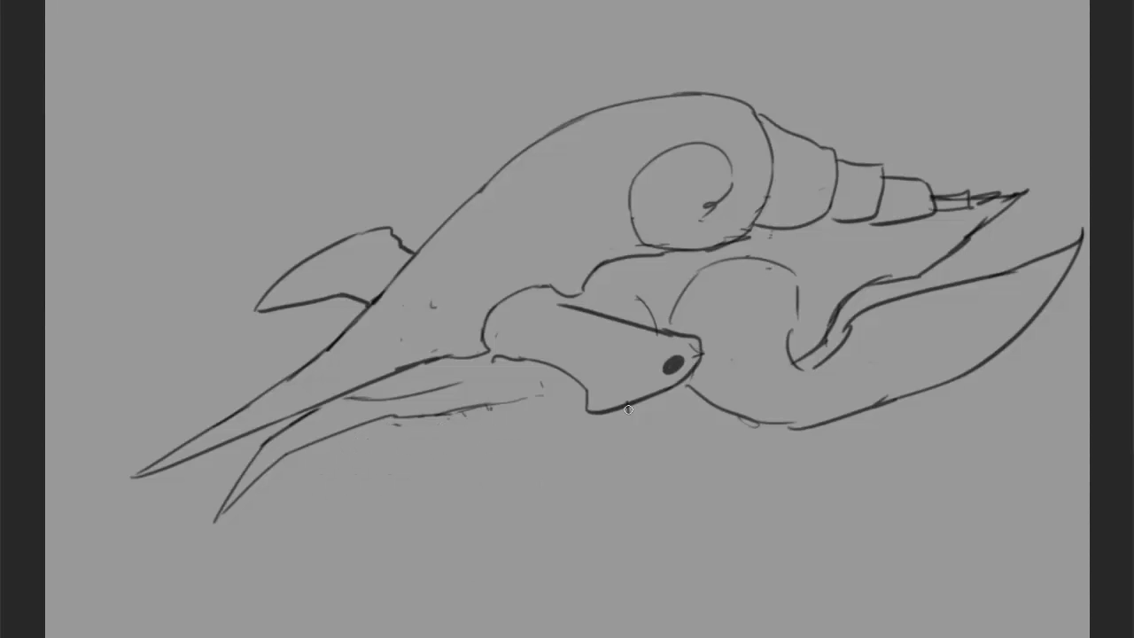
# - Draw long pointed horns in place of the front pincers and a large curved claw on the right
pyautogui.moveTo(629, 409); pyautogui.dragTo(425, 441)
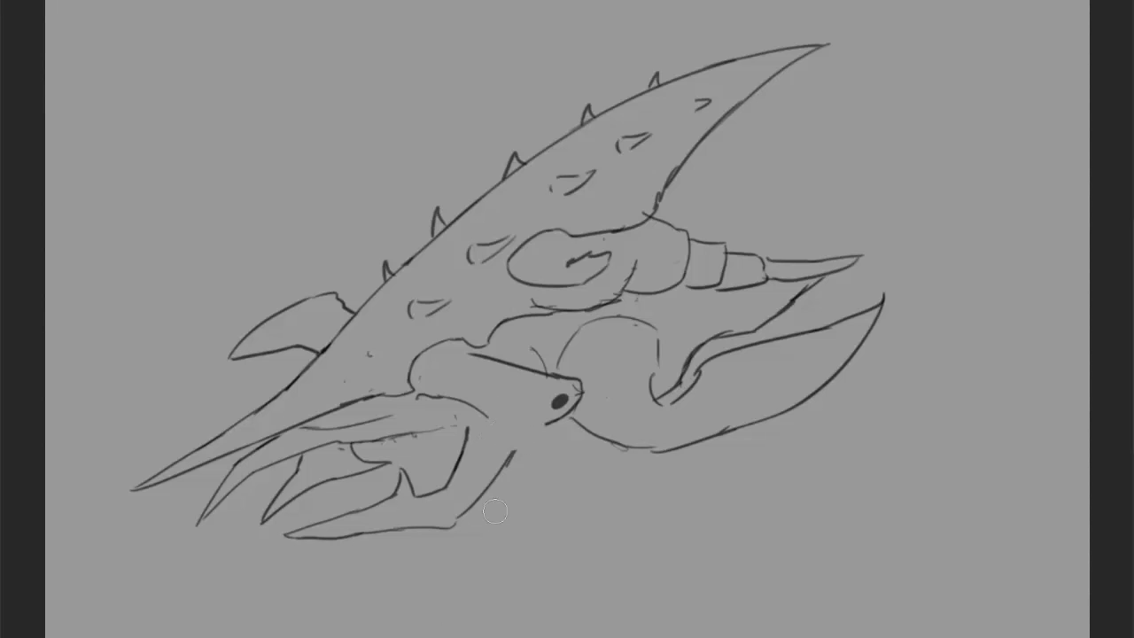
# - Sketch a curved pincer claw near the left fin beneath the spiked shell plate
pyautogui.moveTo(496, 510); pyautogui.dragTo(312, 336)
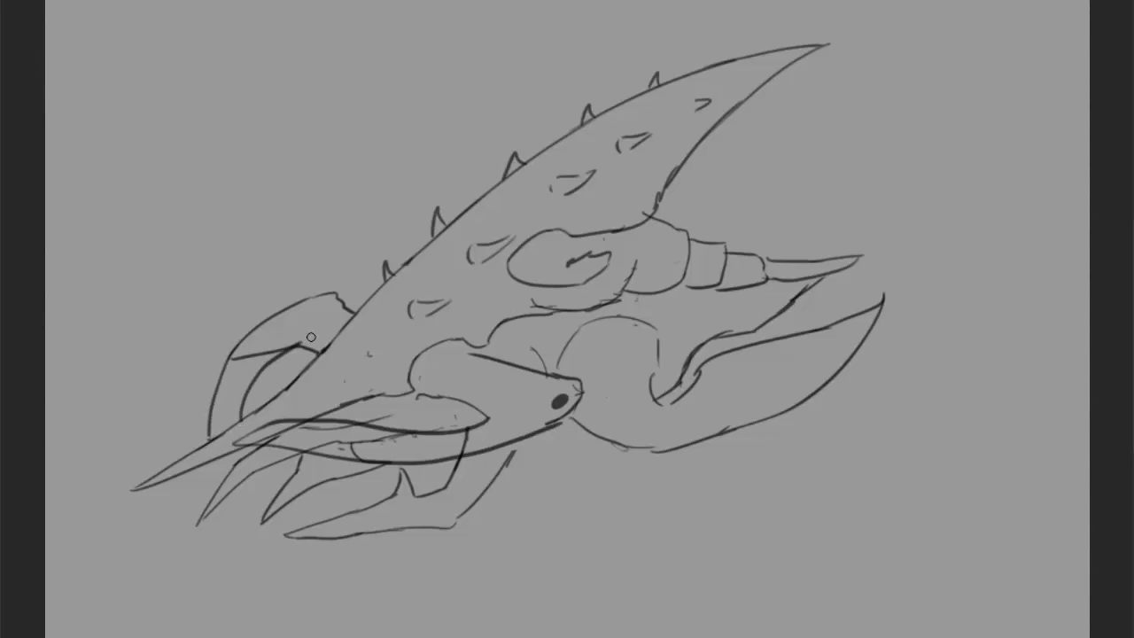